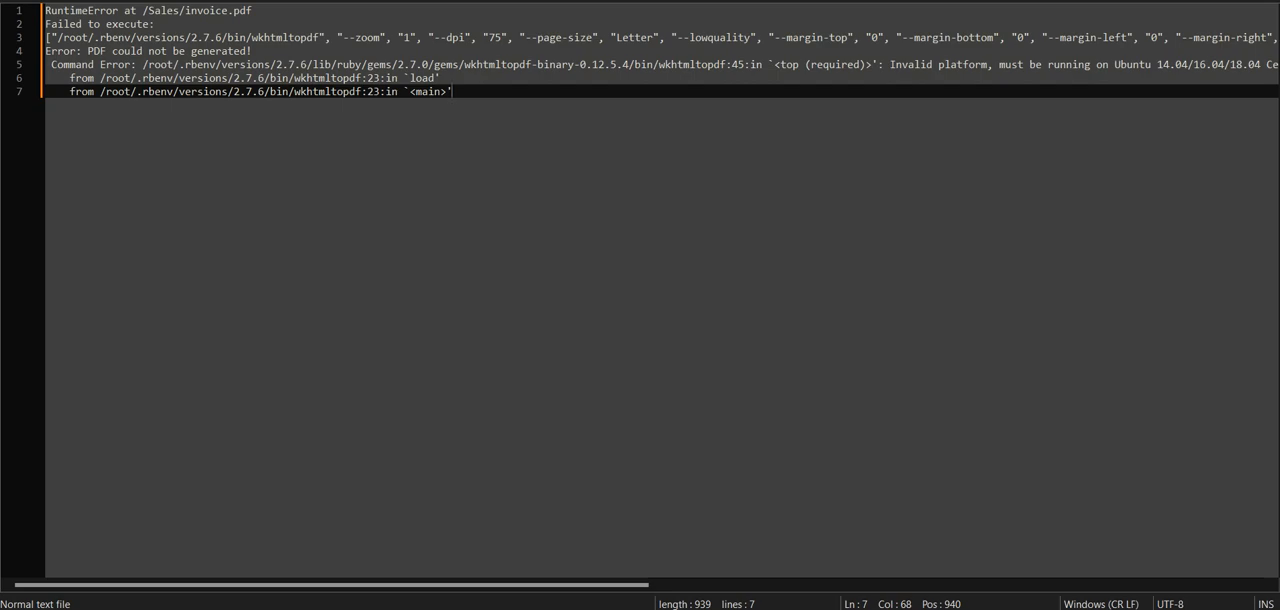
# Step: Scroll the Notepad++ log to read the missing ubuntu_22.04_amd64 wkhtmltopdf binary error
pyautogui.hscroll(3)
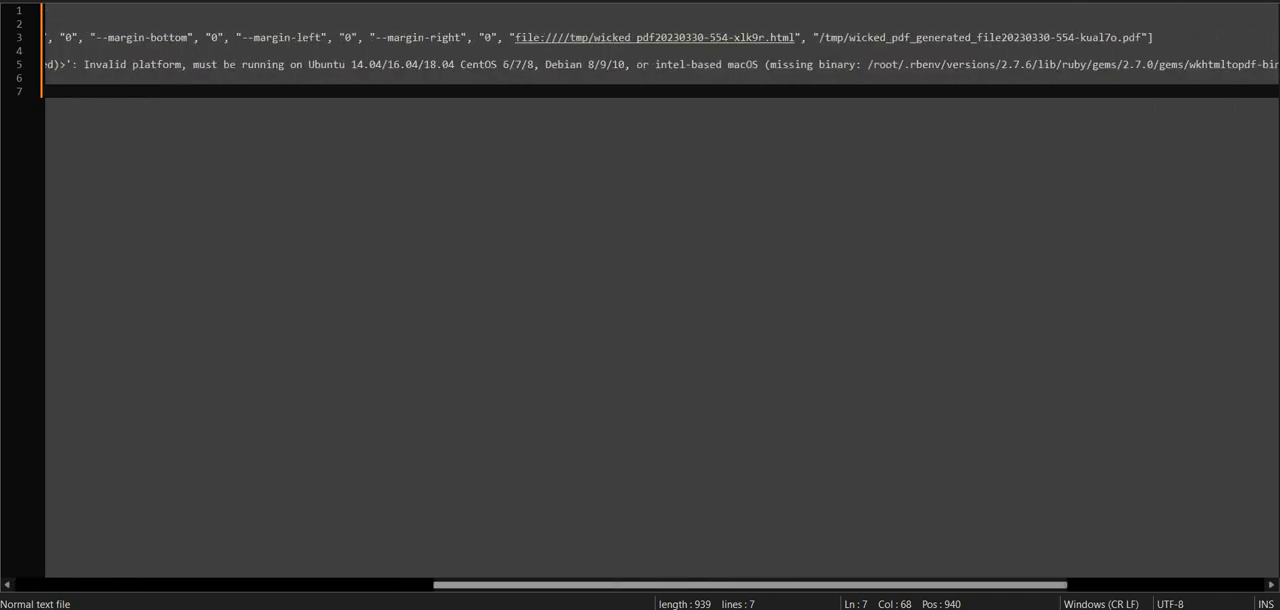
pyautogui.hscroll(3)
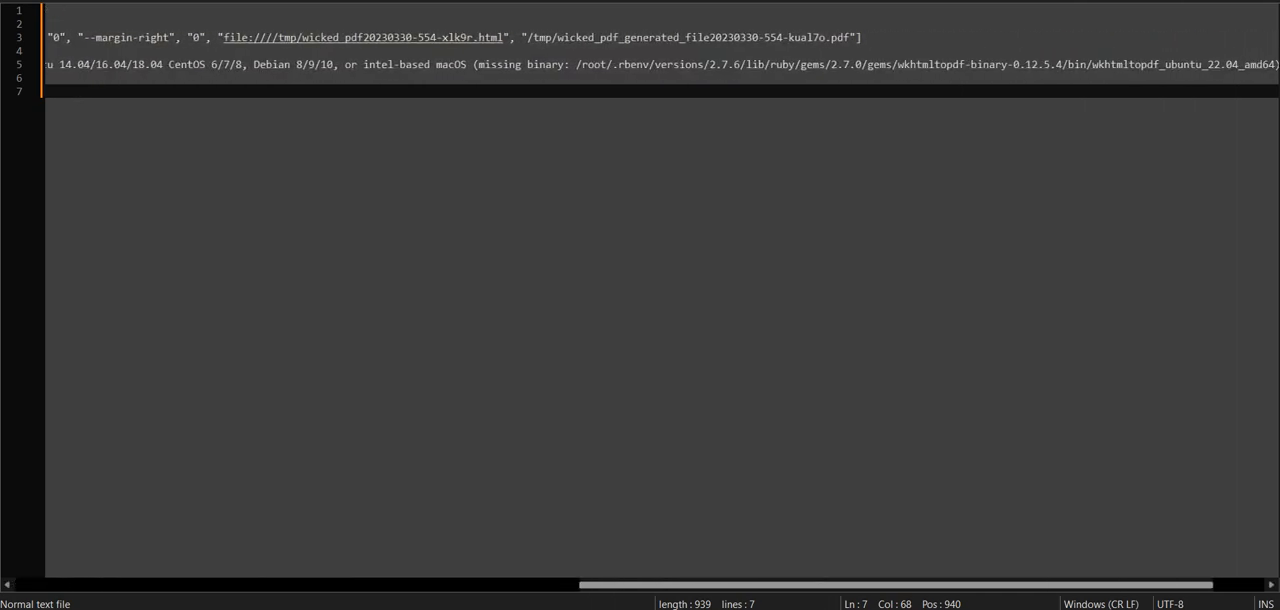
pyautogui.hscroll(3)
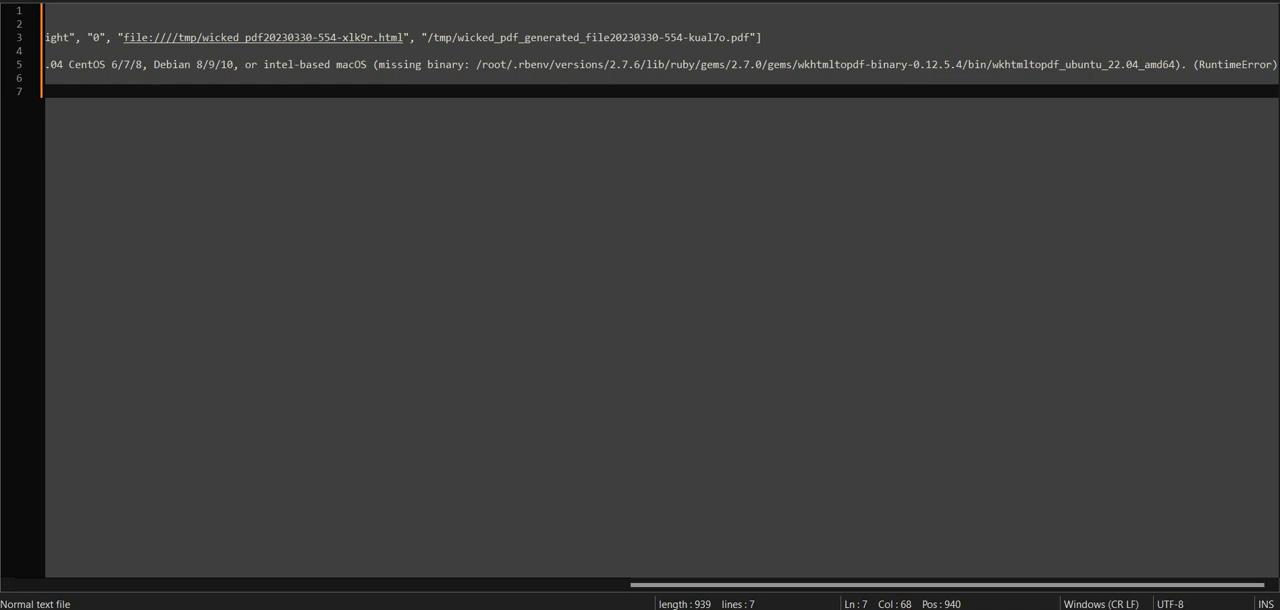
pyautogui.hscroll(-3)
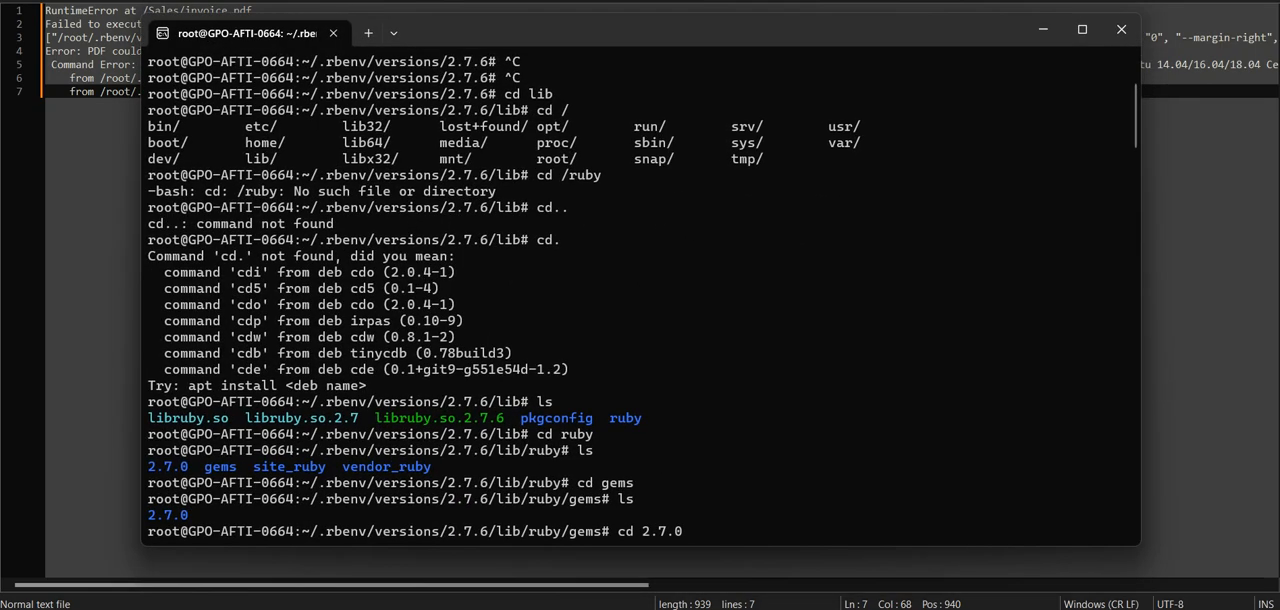
# Step: Bring up the terminal and list the gems installed in the Ruby 2.7.0 gems folder
pyautogui.click(1120, 28)
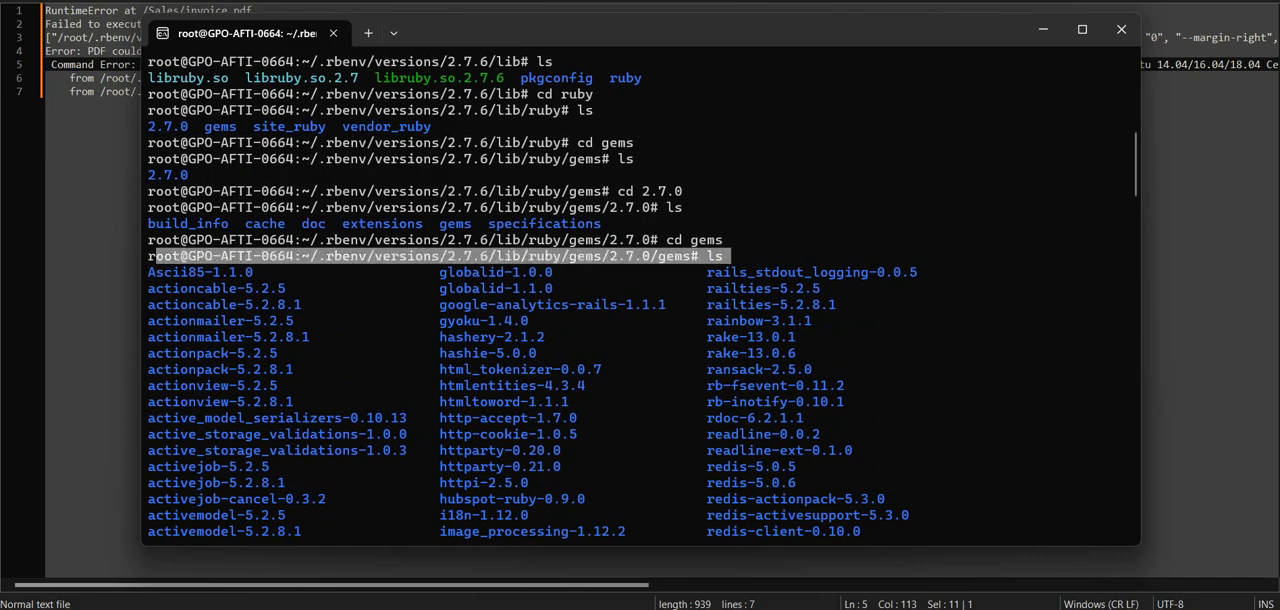
pyautogui.click(1120, 29)
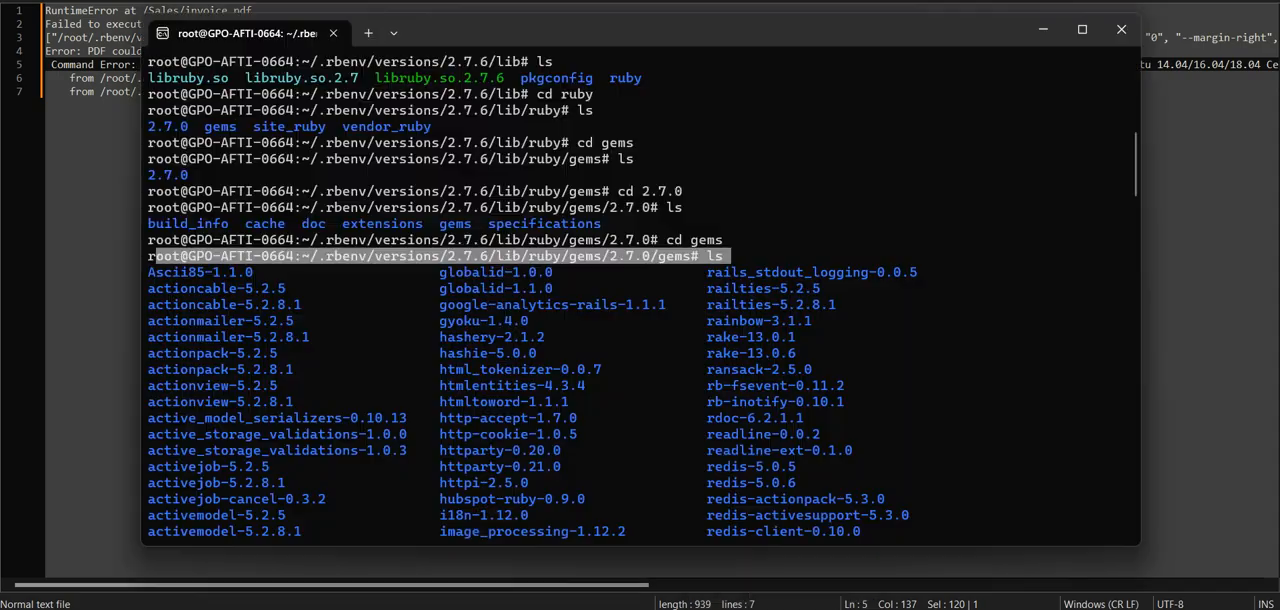
# Step: Browse the gem list and select the wkhtmltopdf-binary-0.12.5.4 gem name
pyautogui.scroll(-3)
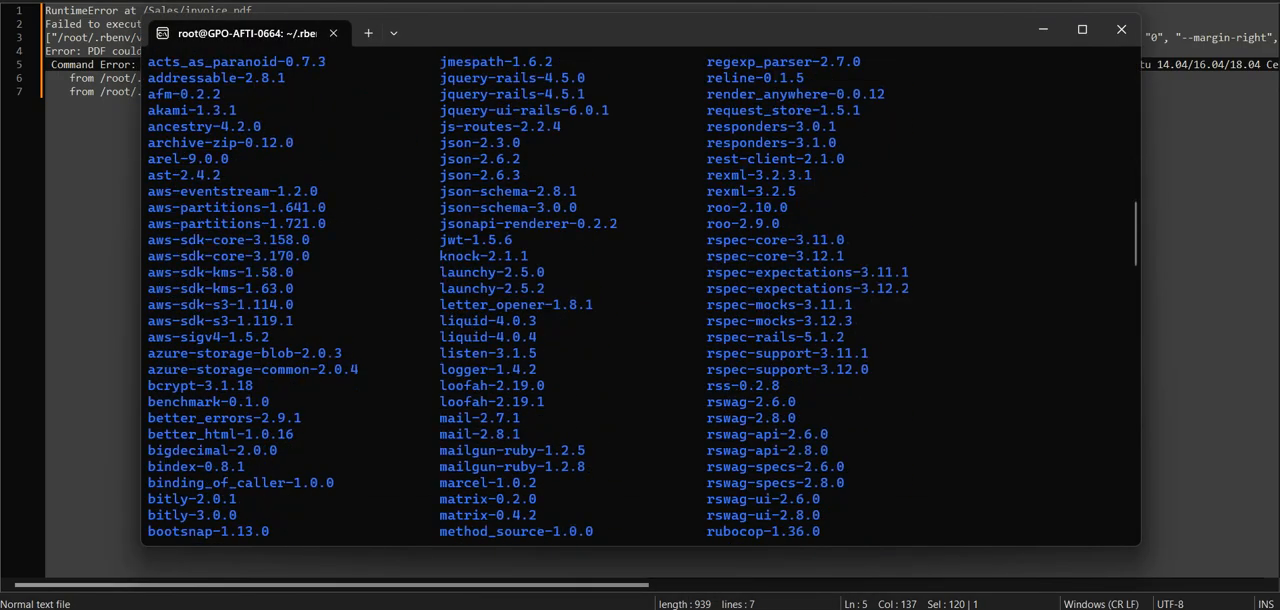
pyautogui.scroll(-3)
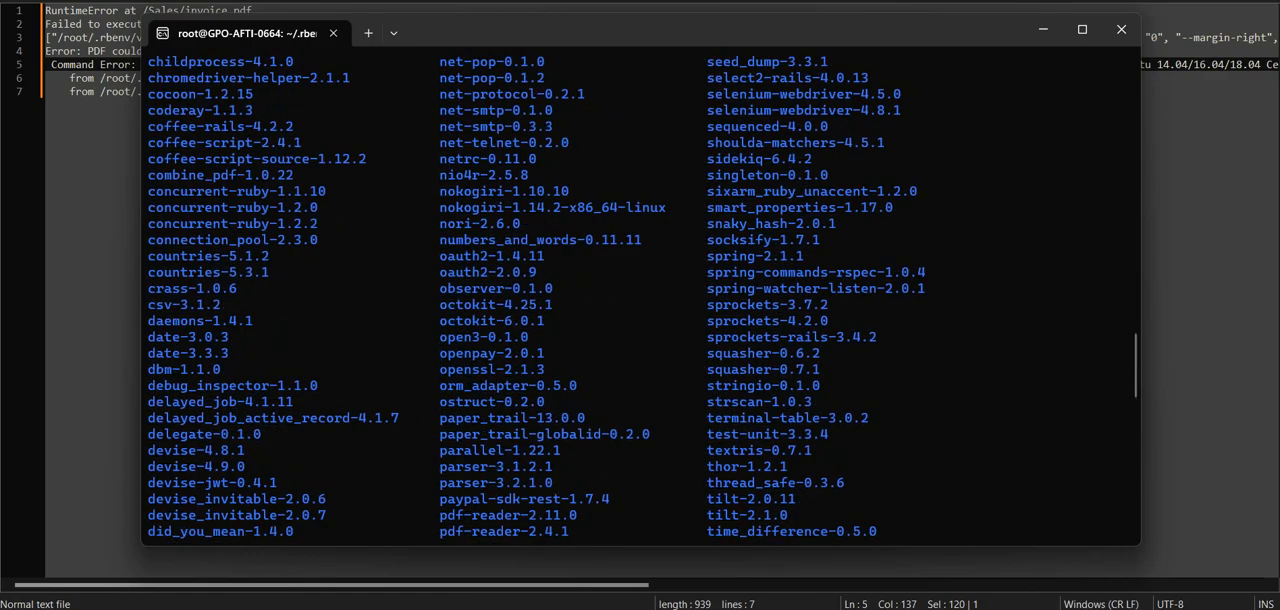
pyautogui.scroll(3)
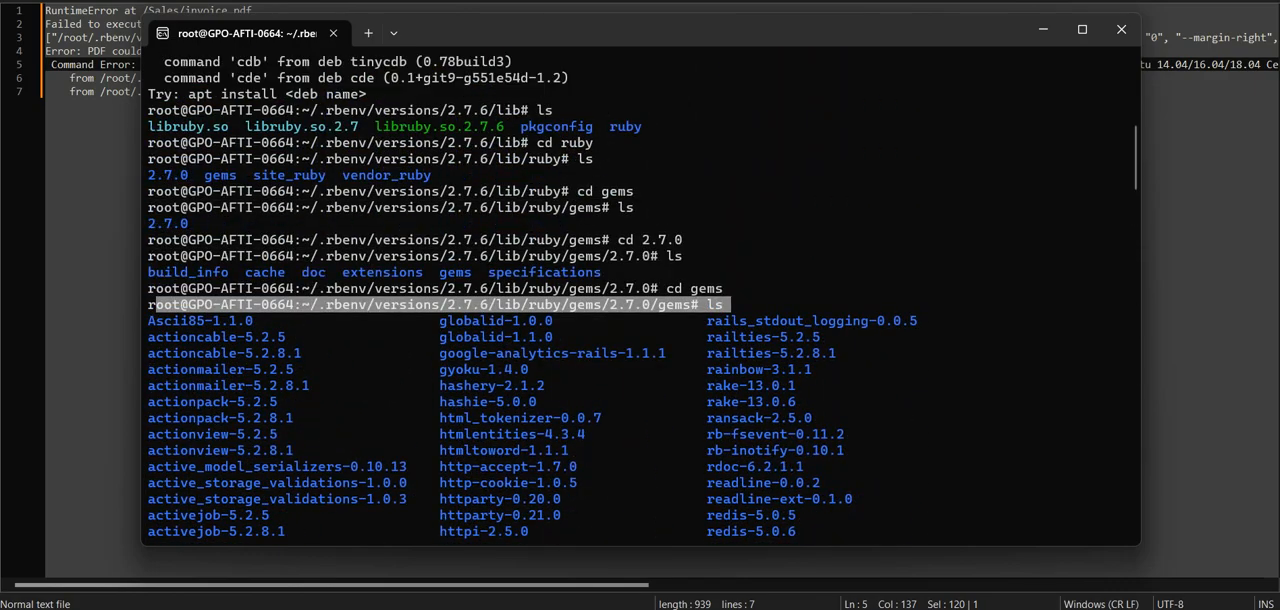
pyautogui.scroll(-3)
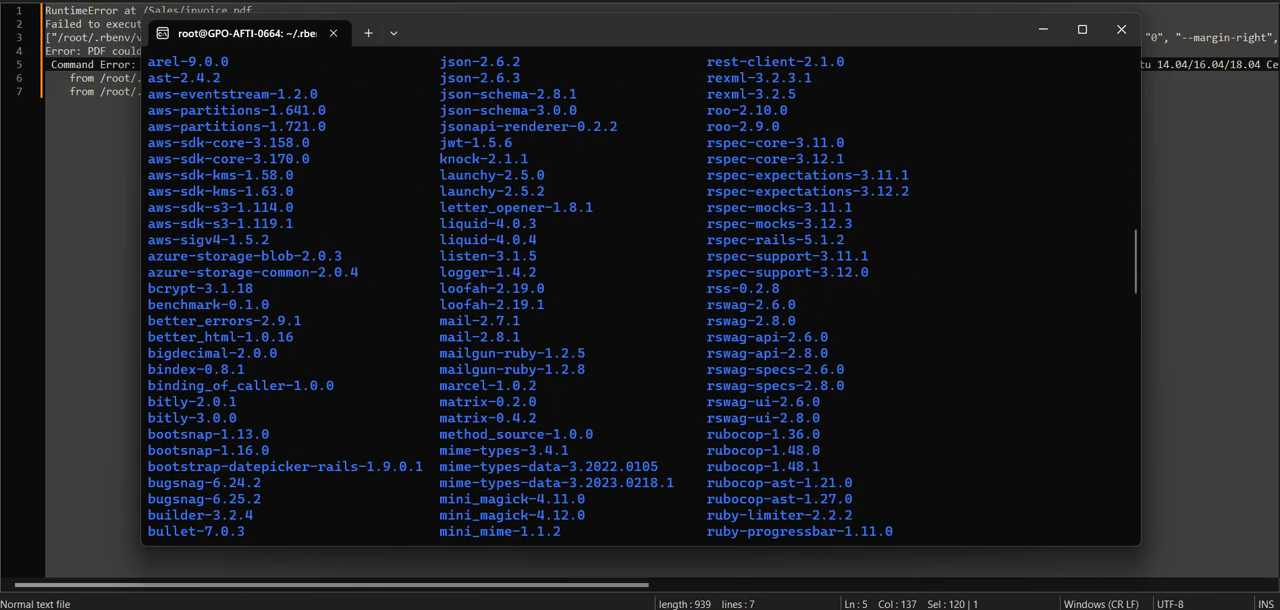
pyautogui.scroll(-3)
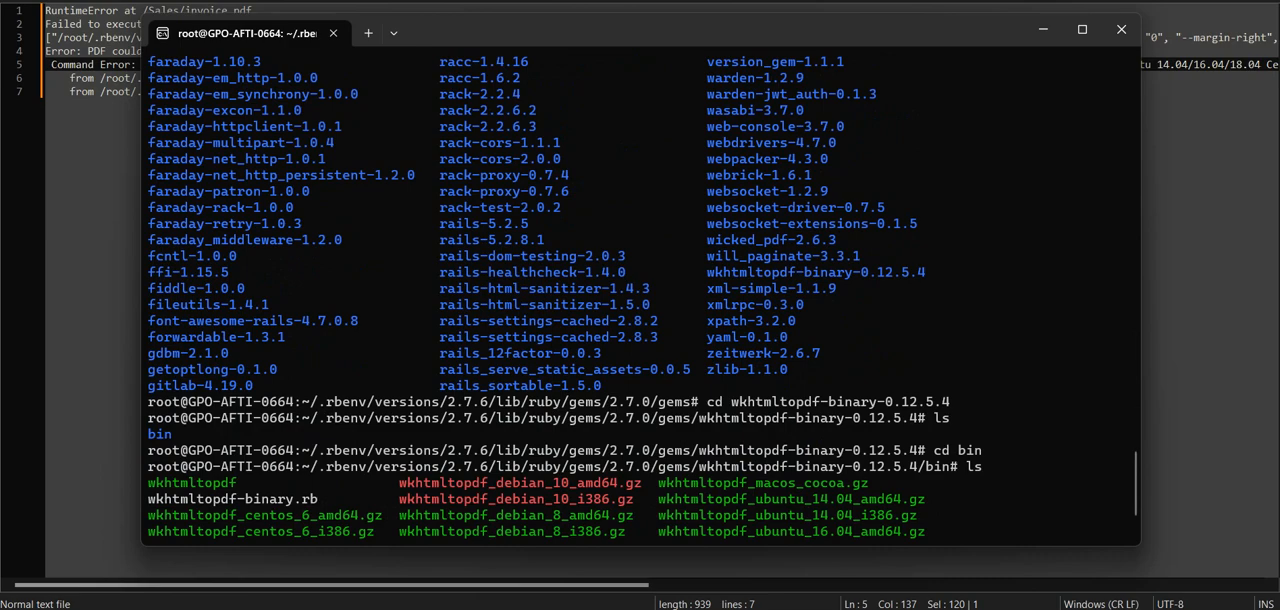
pyautogui.doubleClick(778, 272)
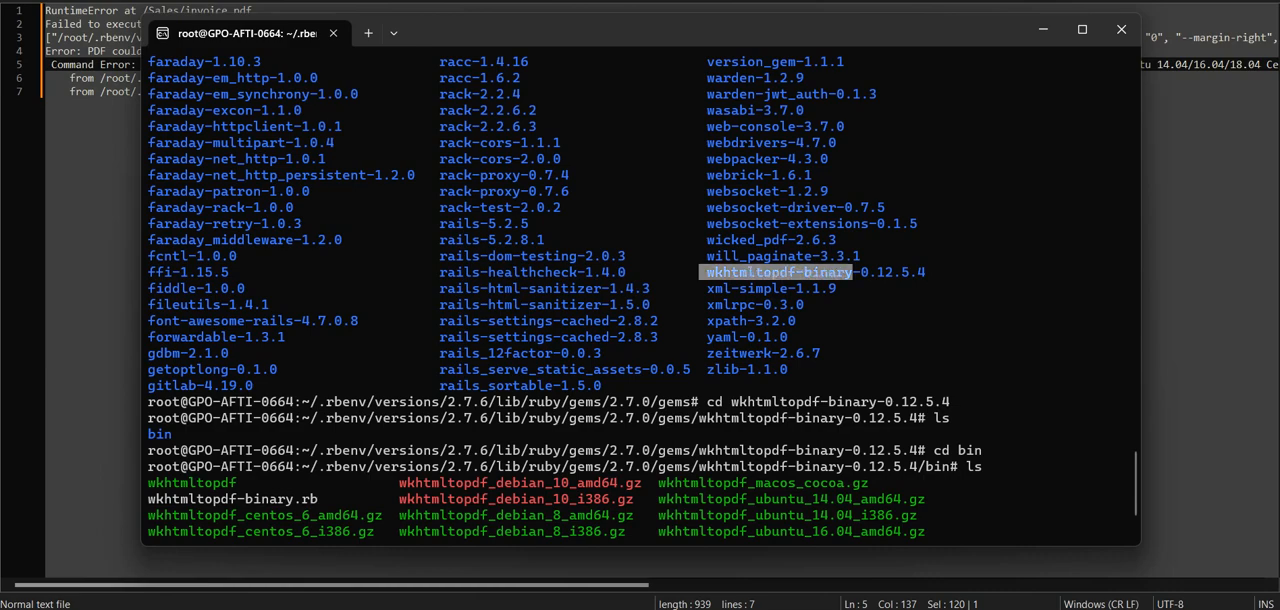
pyautogui.scroll(-3)
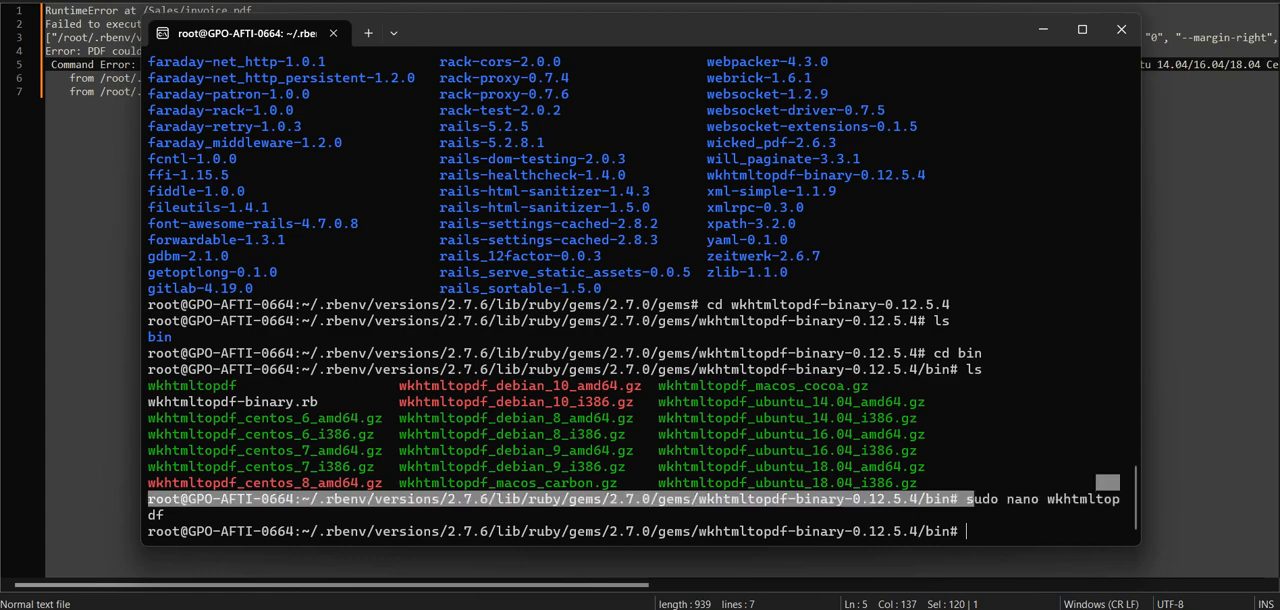
# Step: Open the gem's wkhtmltopdf launcher script in nano with sudo
pyautogui.write('sudo nano w')
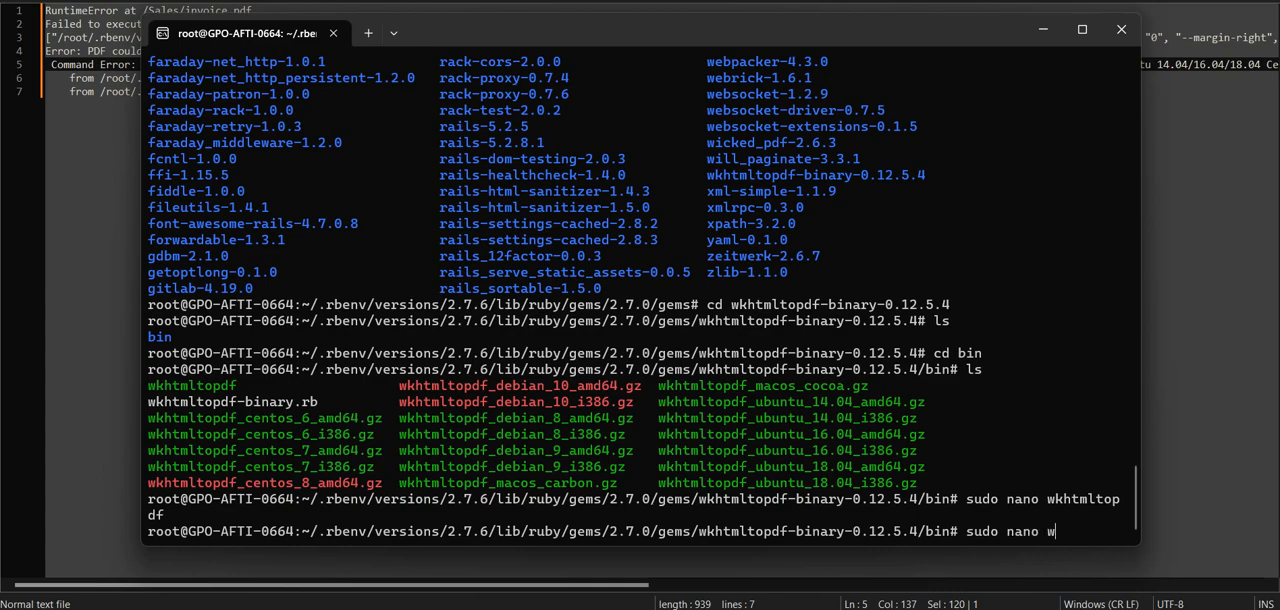
pyautogui.write('ktm')
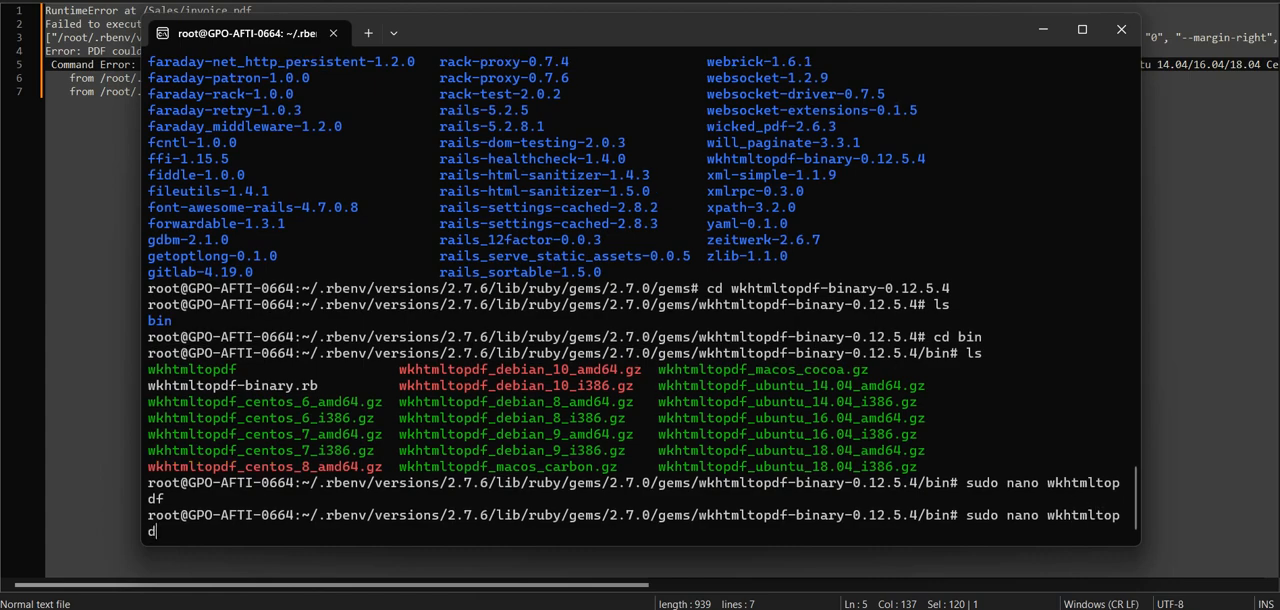
pyautogui.press('Return')
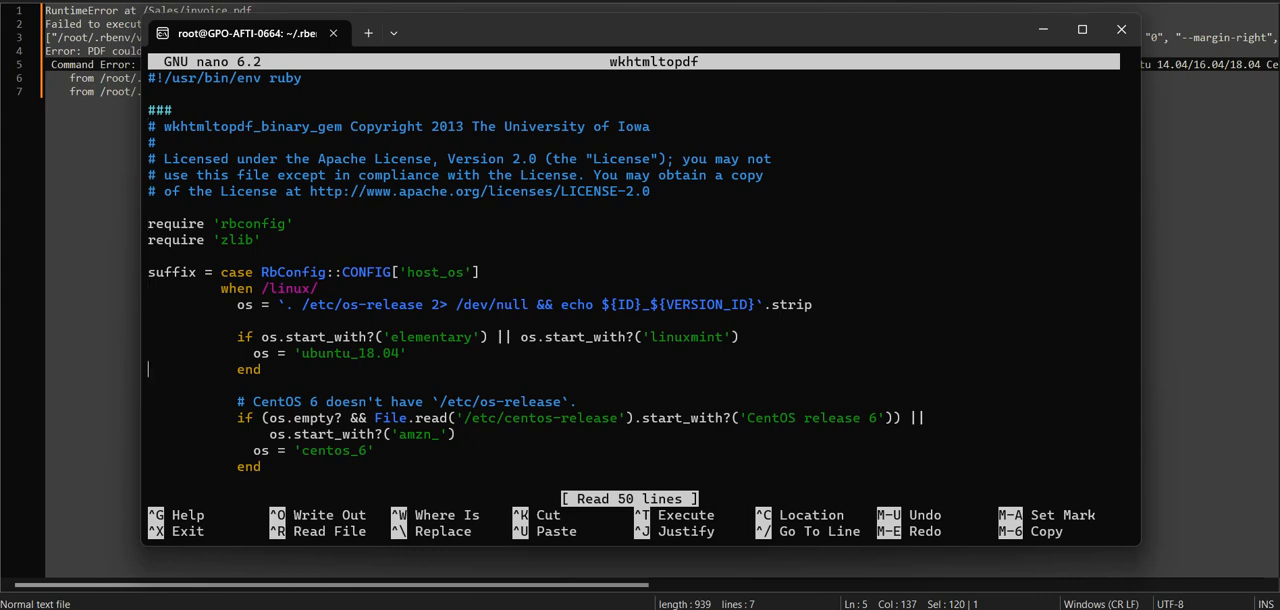
pyautogui.scroll(-3)
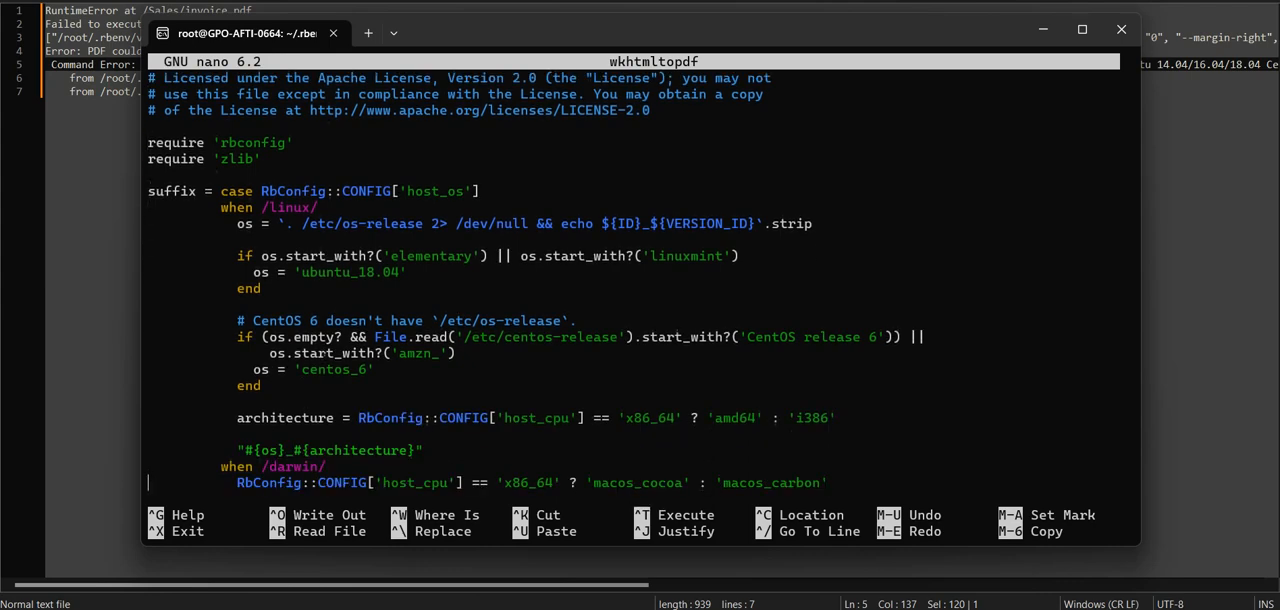
pyautogui.scroll(-3)
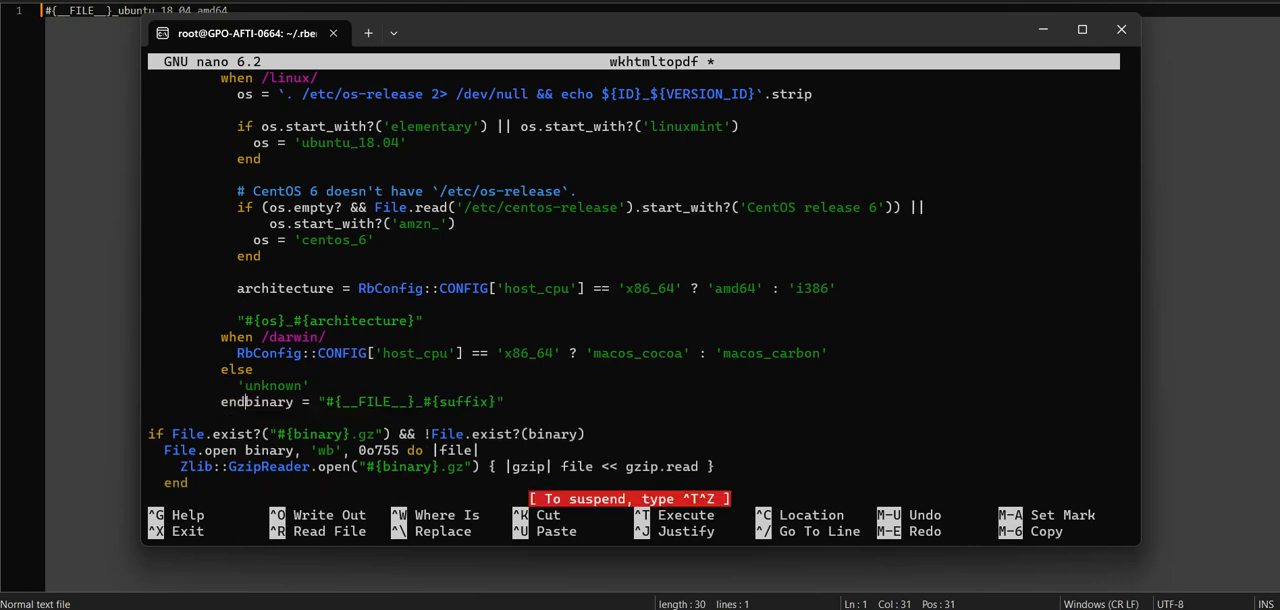
pyautogui.press('ctrl+x')
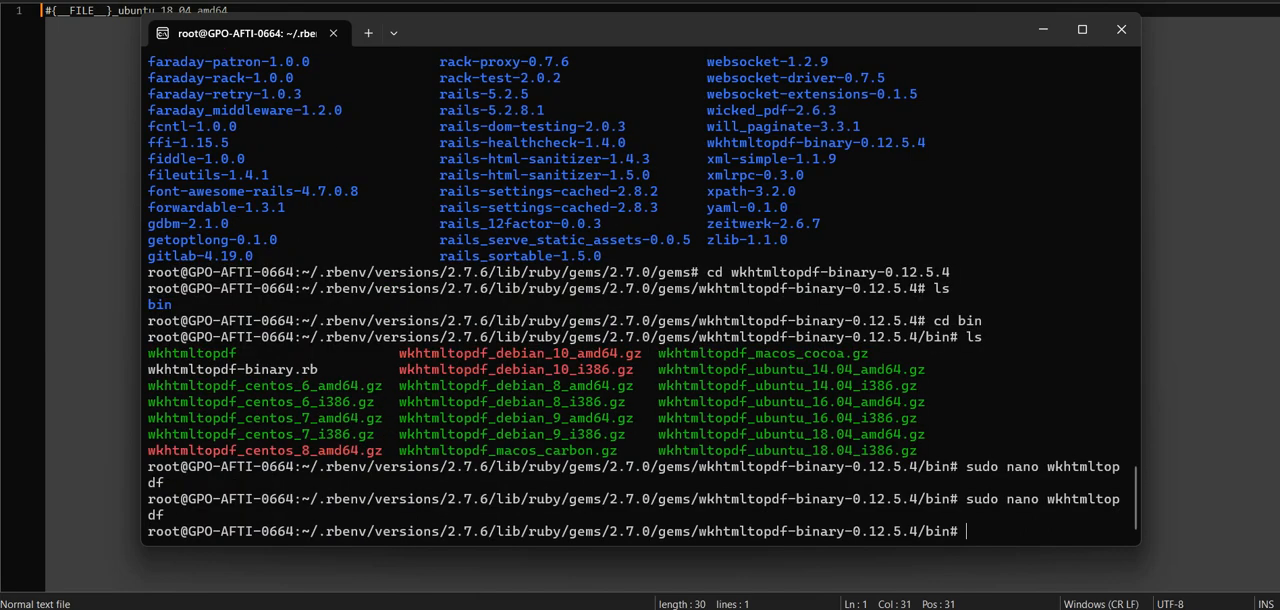
pyautogui.press('Return')
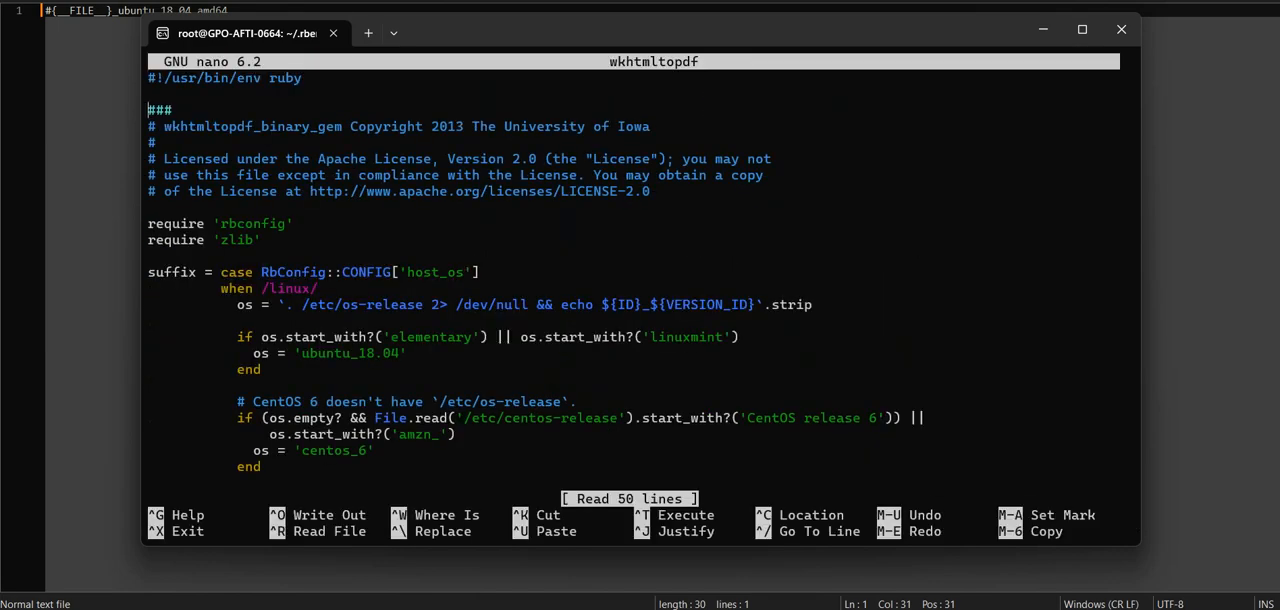
# Step: Set the binary path to "#{__FILE__}_ubuntu_18.04_amd64" and exit nano, prompting to save
pyautogui.scroll(-3)
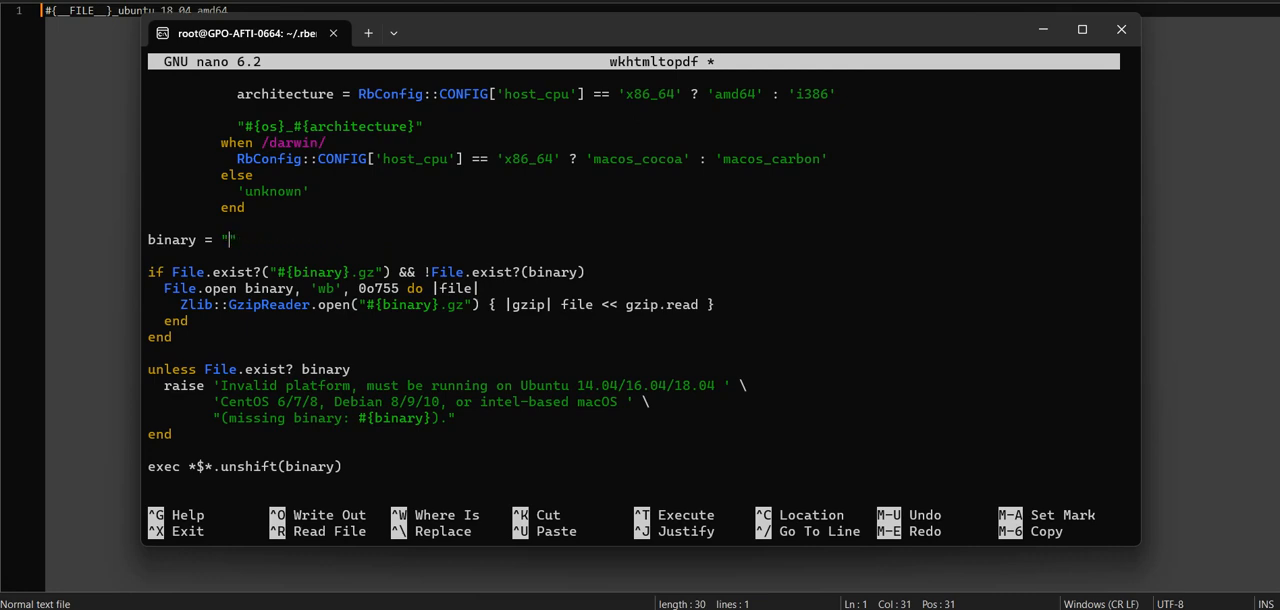
pyautogui.write('#{__FILE__}_ubuntu_18.04_amd64')
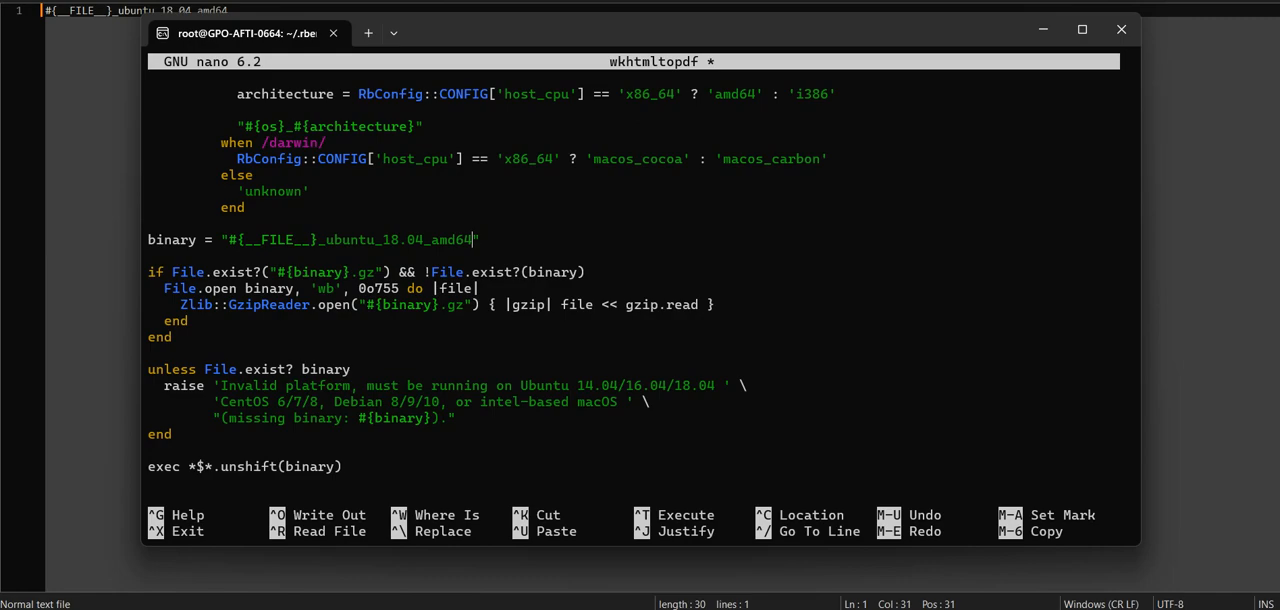
pyautogui.press('ctrl+g')
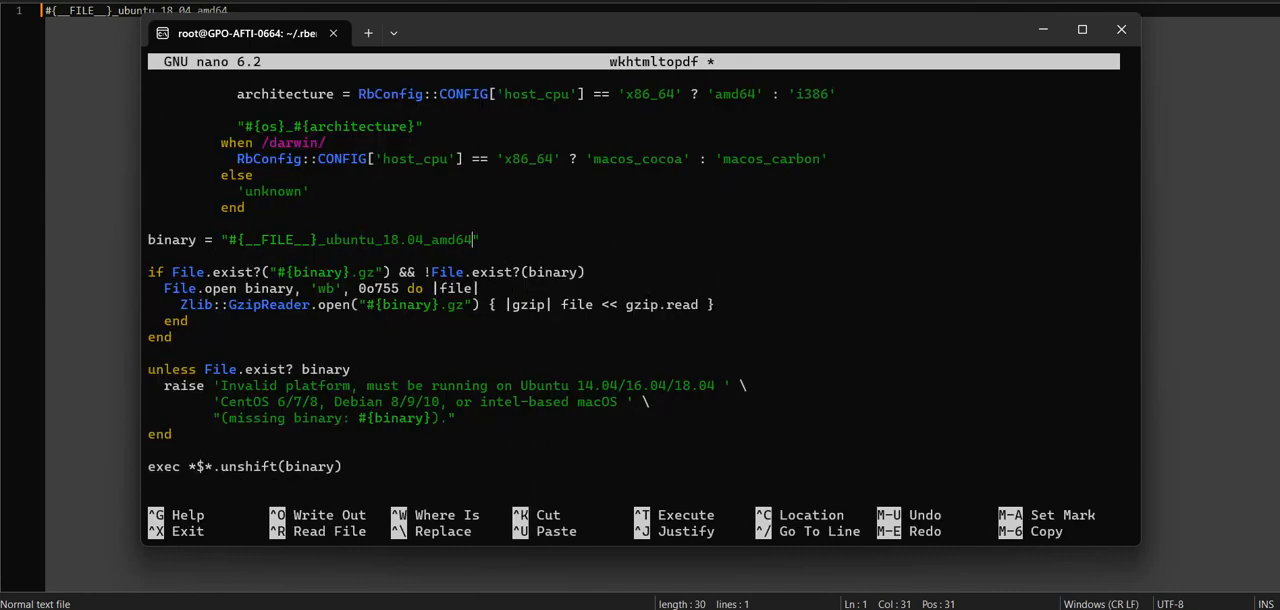
pyautogui.press('ctrl+x')
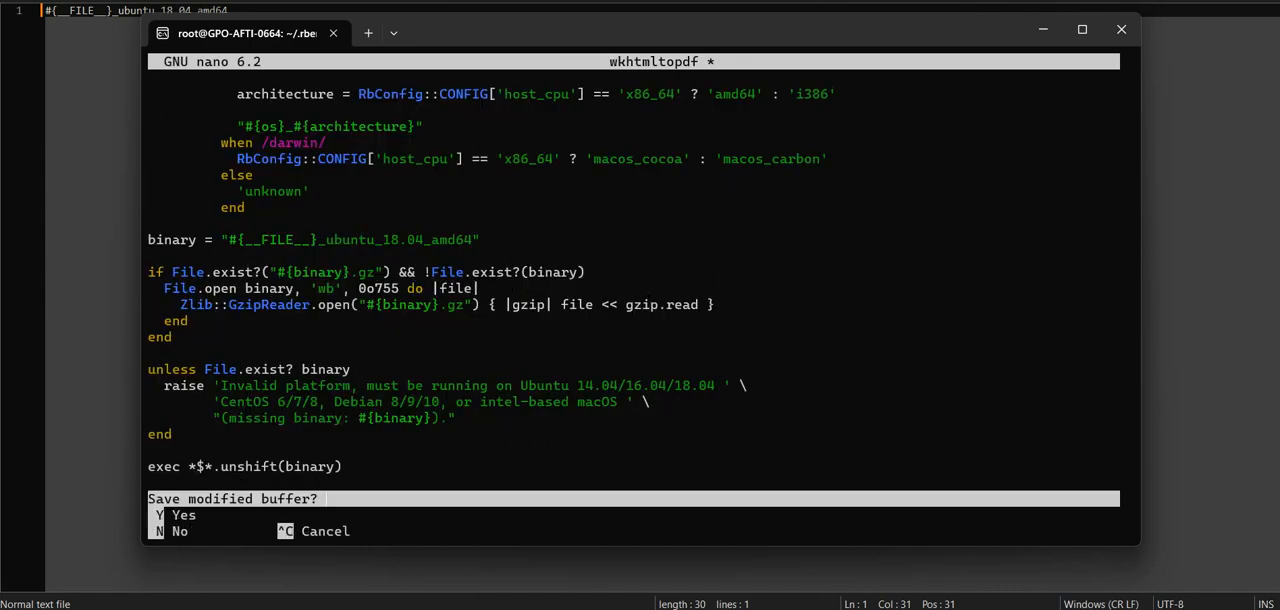